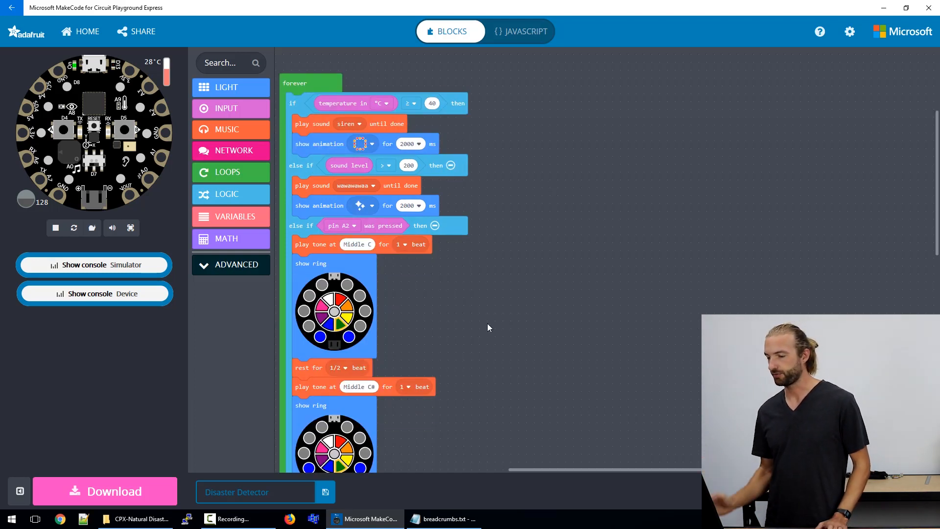
{"action": "mouse_move", "coordinate": [214, 213]}
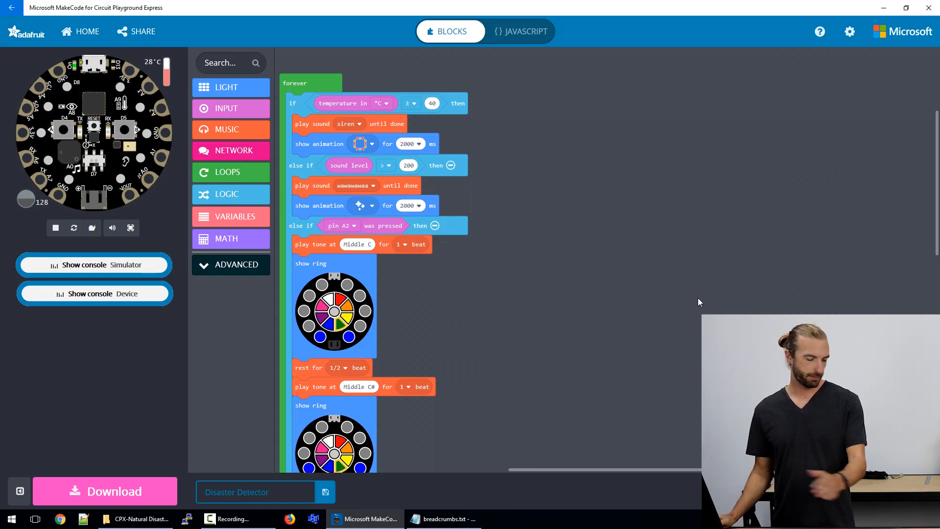
{"action": "mouse_move", "coordinate": [618, 376]}
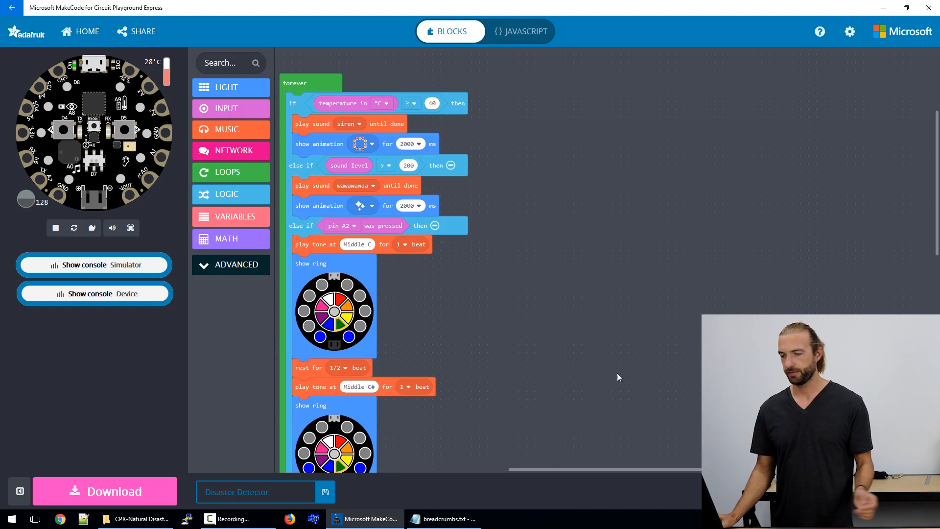
{"action": "mouse_move", "coordinate": [602, 385]}
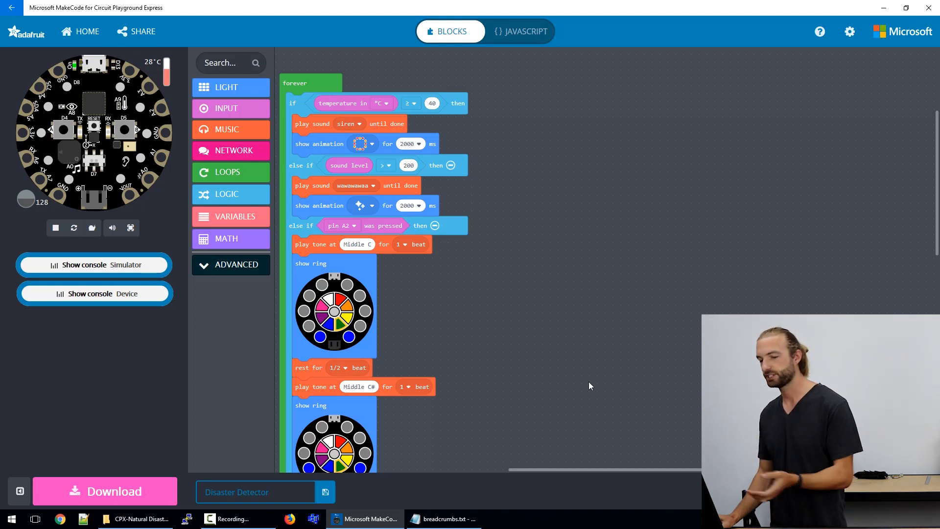
{"action": "mouse_move", "coordinate": [504, 158]}
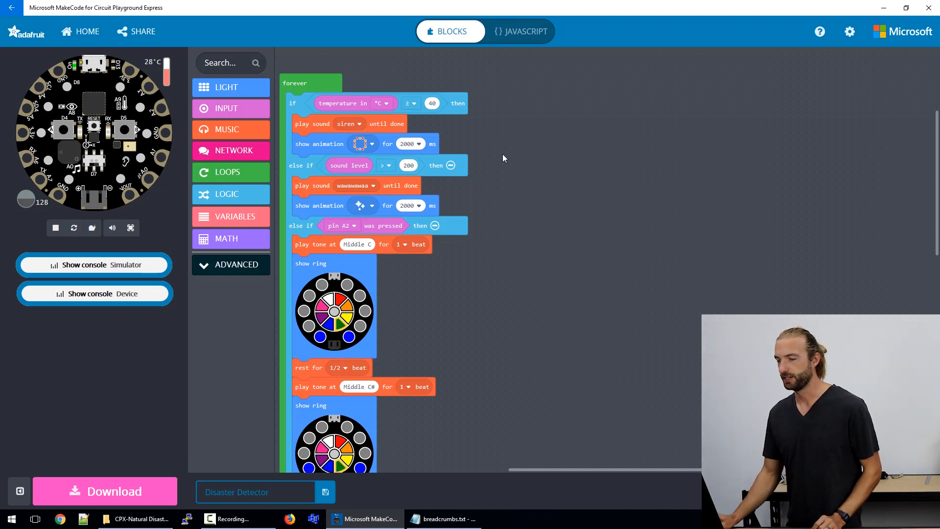
{"action": "mouse_move", "coordinate": [553, 177]}
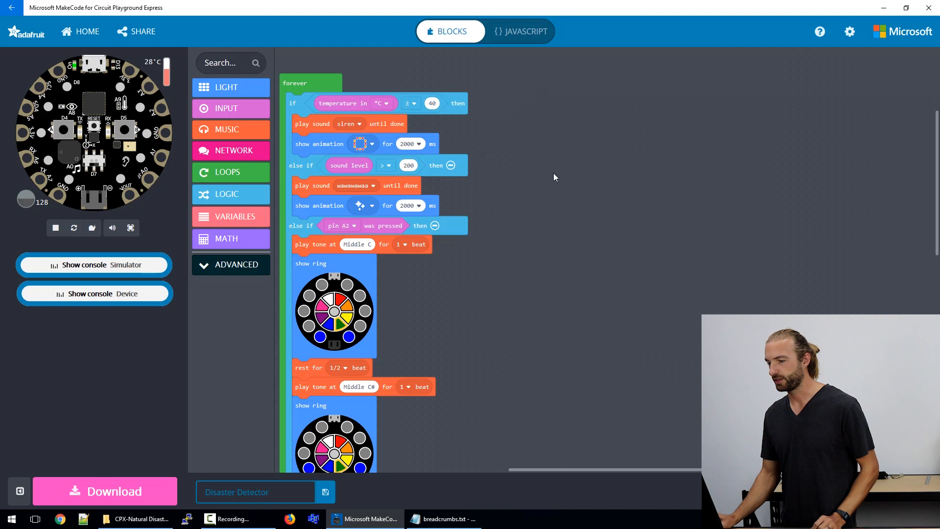
{"action": "mouse_move", "coordinate": [302, 124]}
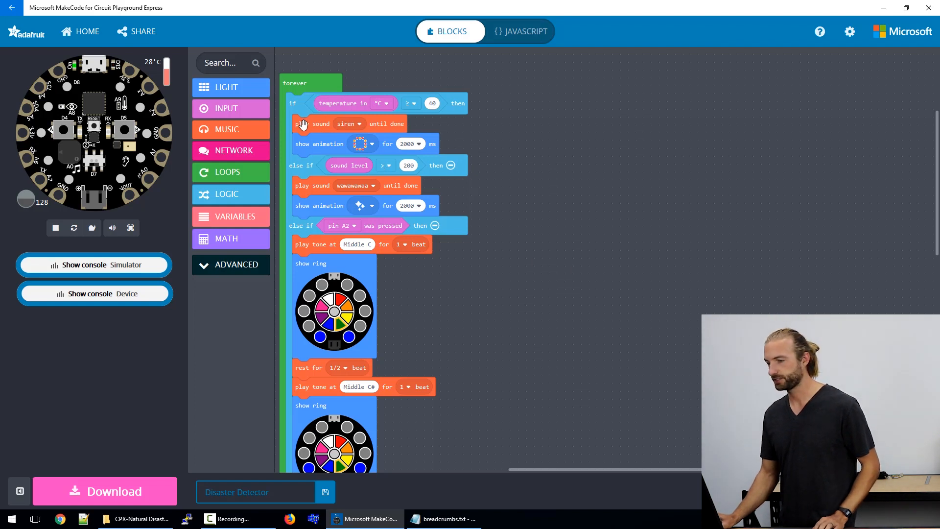
{"action": "mouse_move", "coordinate": [349, 103]}
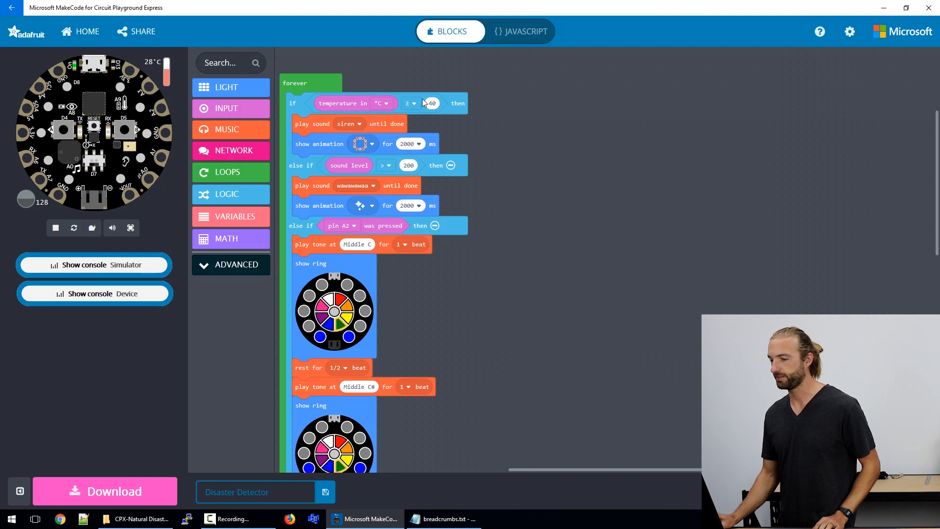
{"action": "mouse_move", "coordinate": [293, 226]}
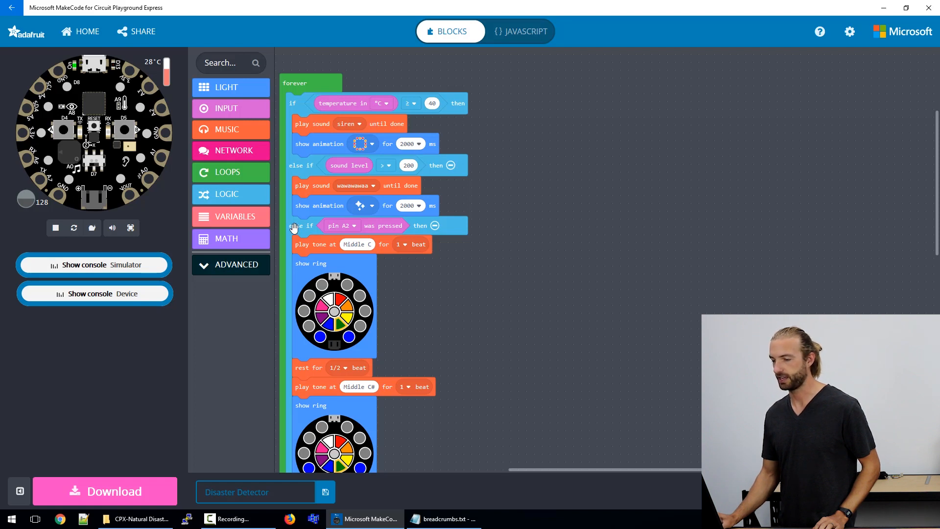
{"action": "mouse_move", "coordinate": [401, 196]}
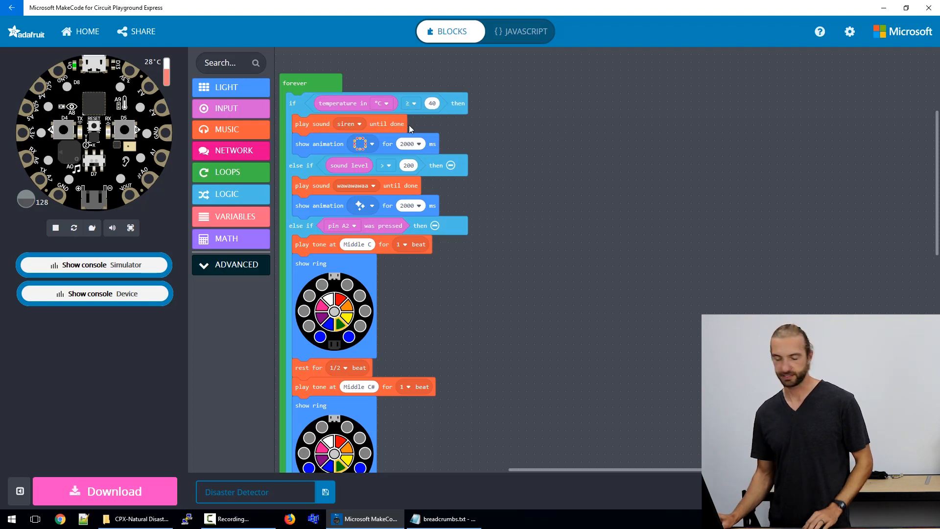
{"action": "mouse_move", "coordinate": [385, 148]}
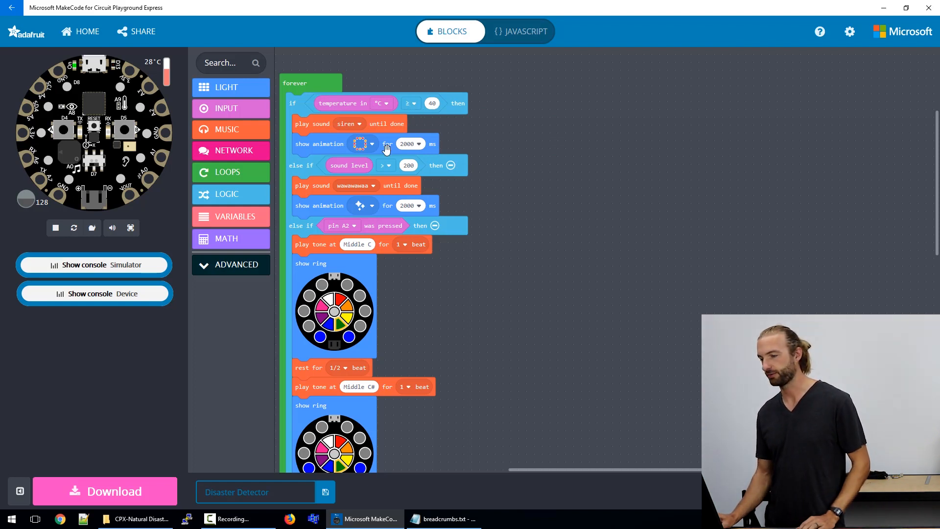
{"action": "mouse_move", "coordinate": [483, 168]}
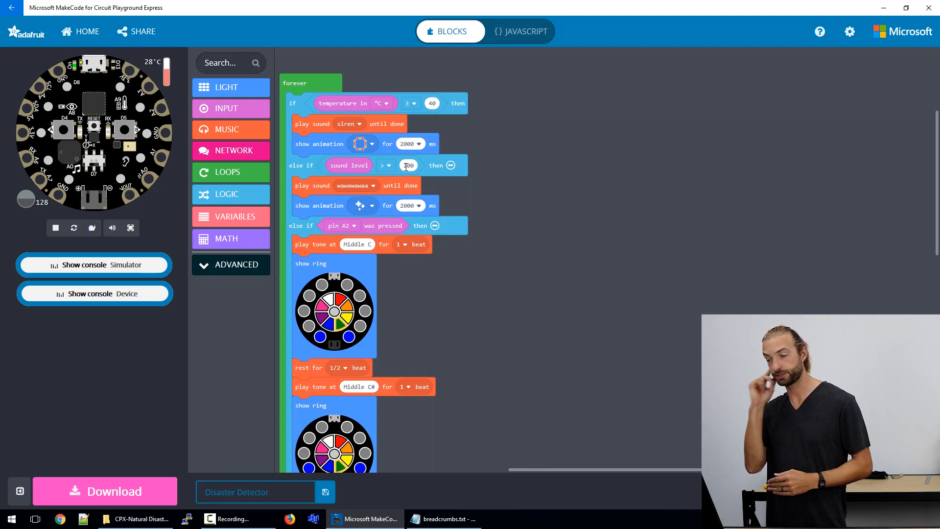
{"action": "mouse_move", "coordinate": [266, 176]}
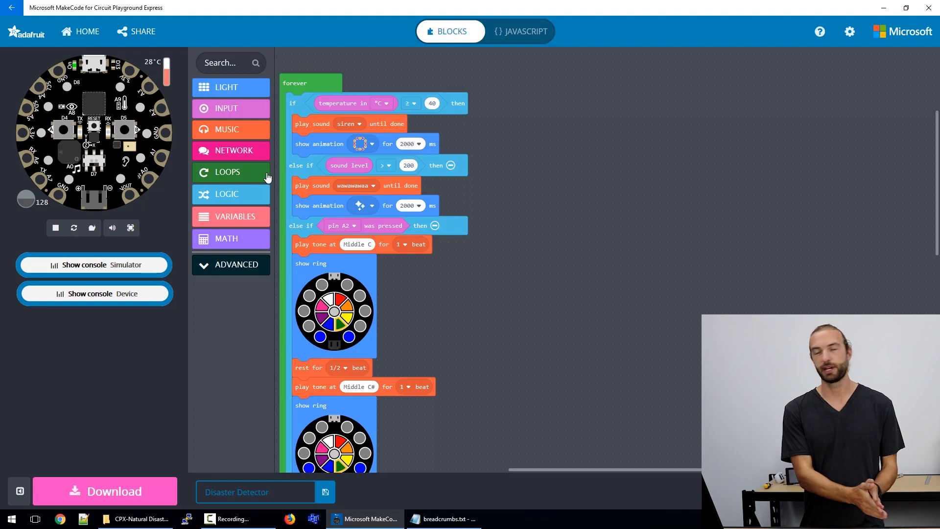
{"action": "mouse_move", "coordinate": [431, 169]}
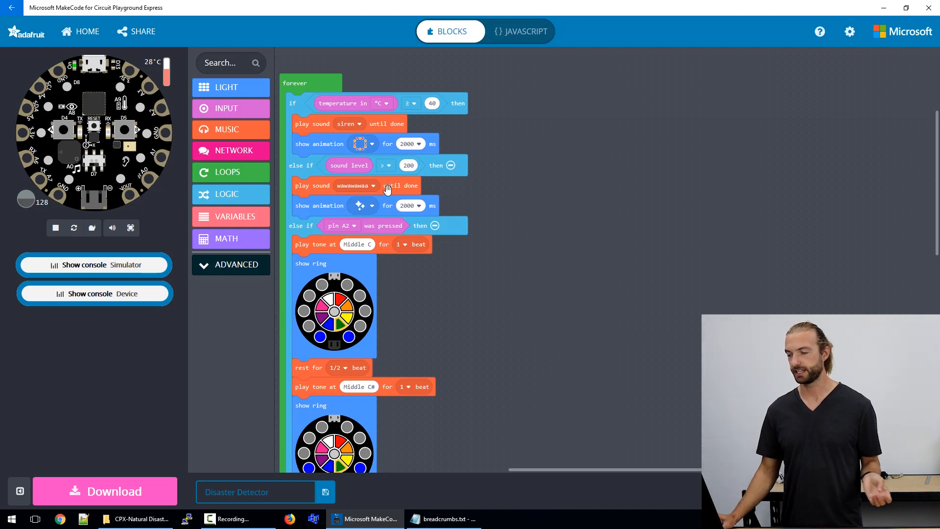
{"action": "mouse_move", "coordinate": [440, 208]}
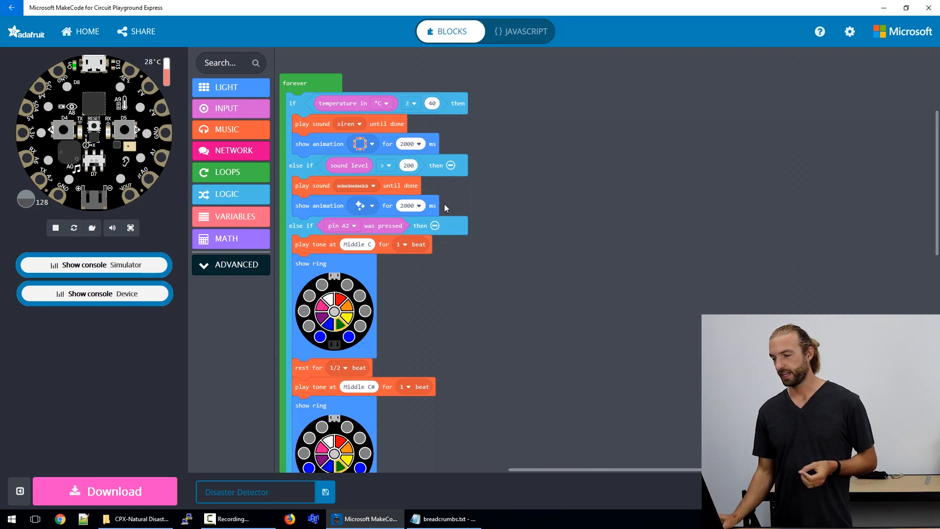
{"action": "mouse_move", "coordinate": [449, 205]}
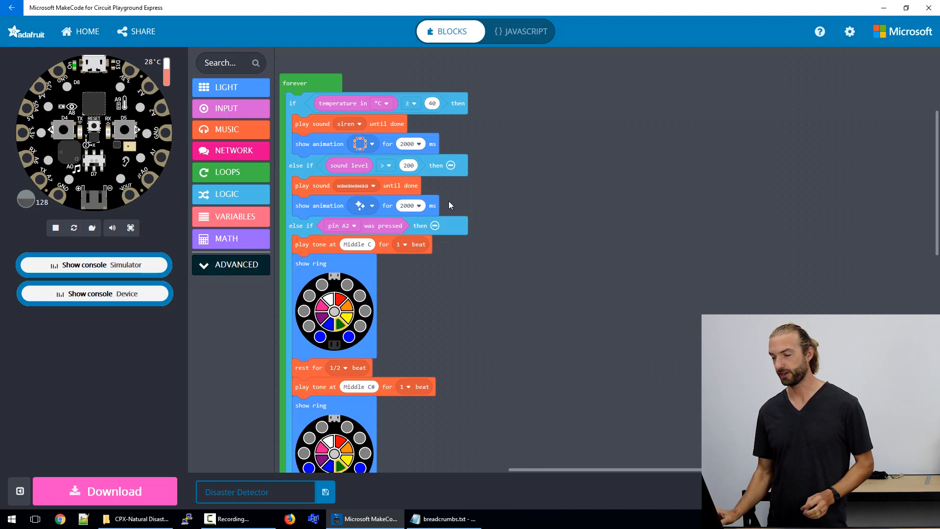
{"action": "mouse_move", "coordinate": [456, 212]}
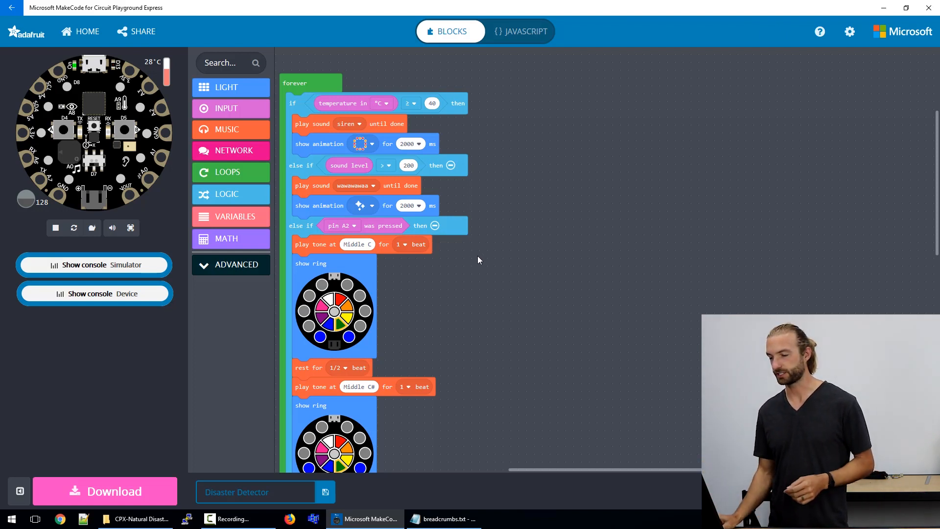
Step: Scroll through the program and check the first tone's note, leaving it at Middle C
{"action": "scroll", "scroll_direction": "down", "scroll_amount": 3}
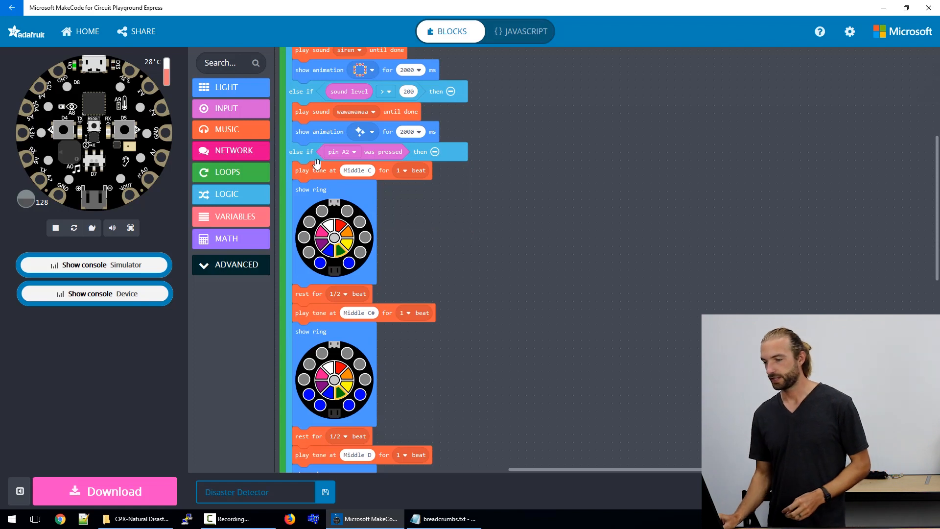
{"action": "mouse_move", "coordinate": [436, 159]}
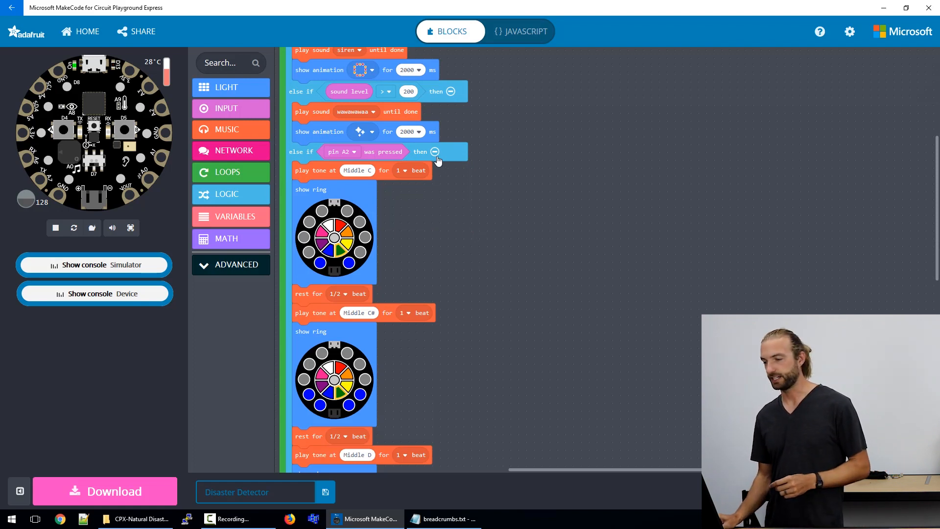
{"action": "mouse_move", "coordinate": [338, 159]}
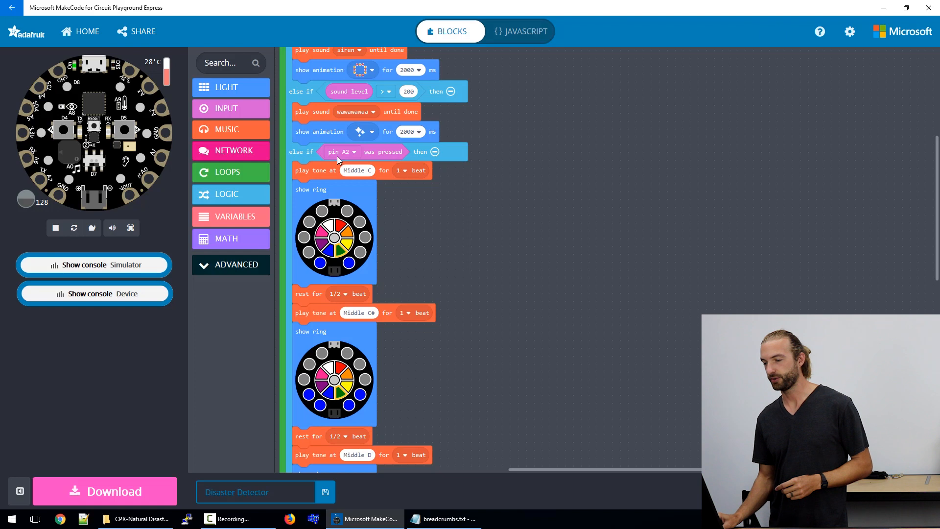
{"action": "mouse_move", "coordinate": [458, 213]}
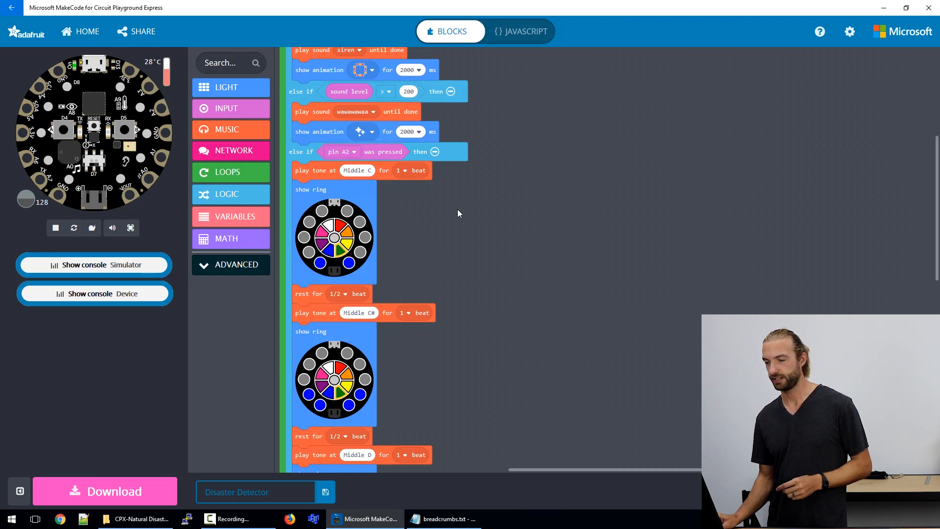
{"action": "scroll", "scroll_direction": "down", "scroll_amount": 3}
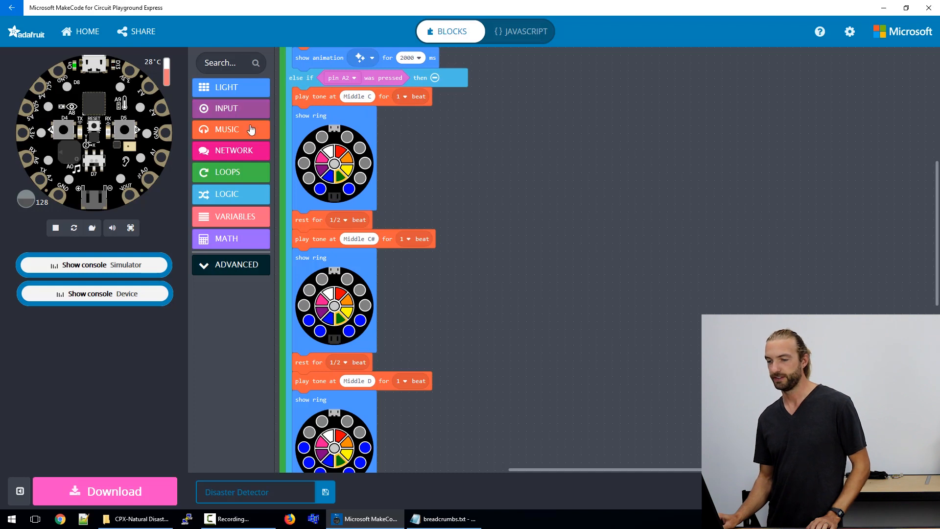
{"action": "left_click", "coordinate": [226, 129]}
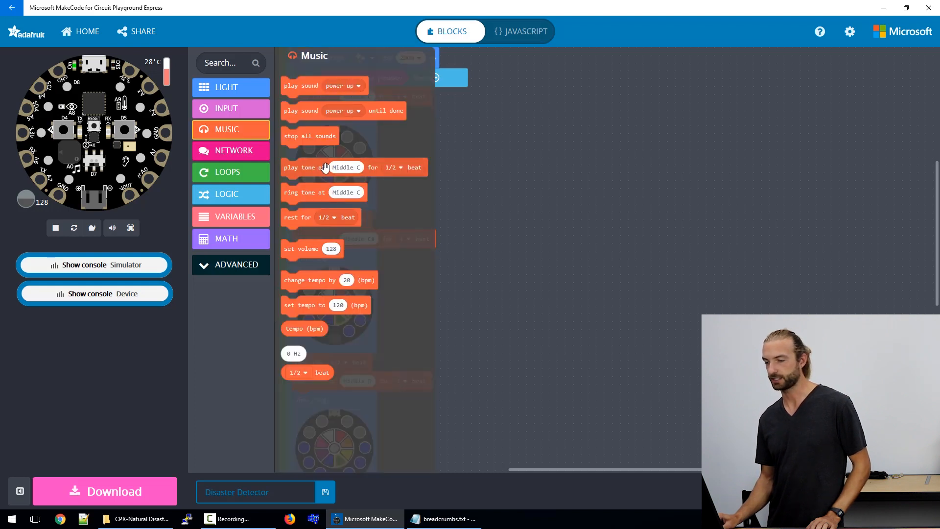
{"action": "left_click", "coordinate": [348, 96]}
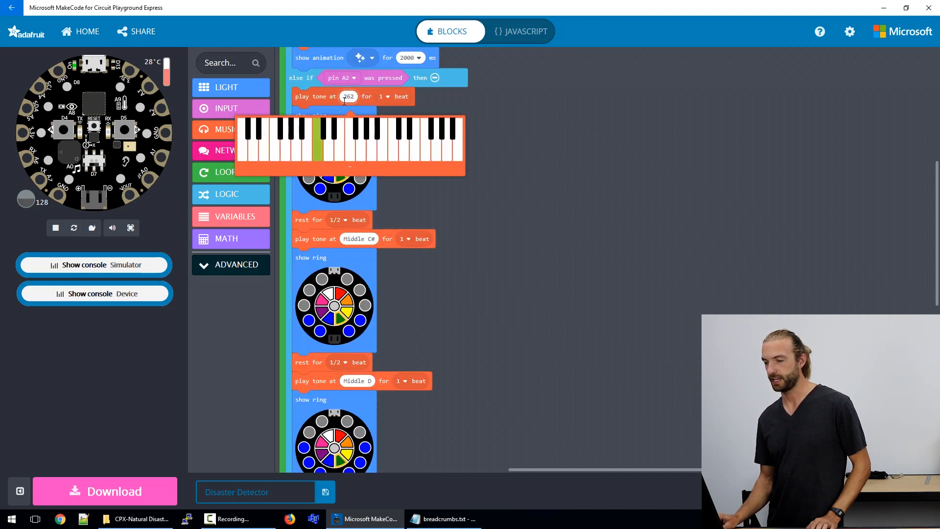
{"action": "mouse_move", "coordinate": [323, 150]}
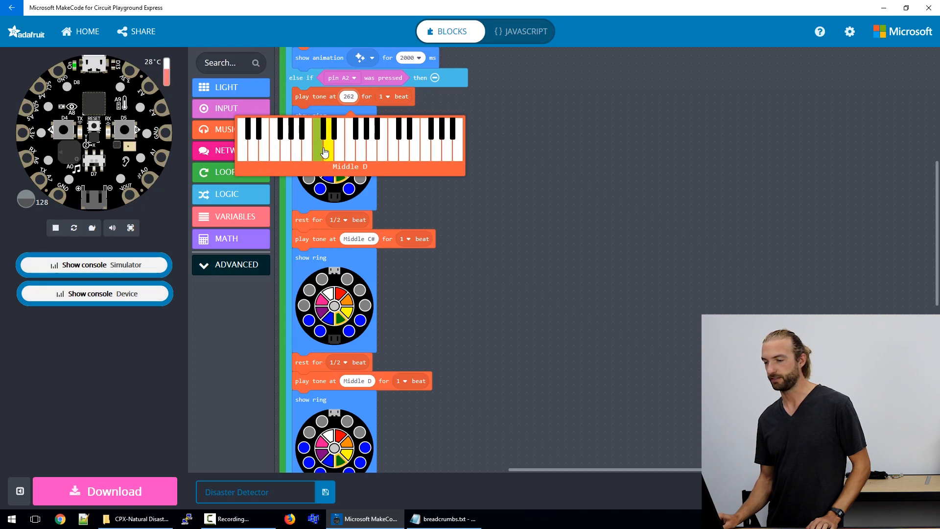
{"action": "left_click", "coordinate": [322, 147]}
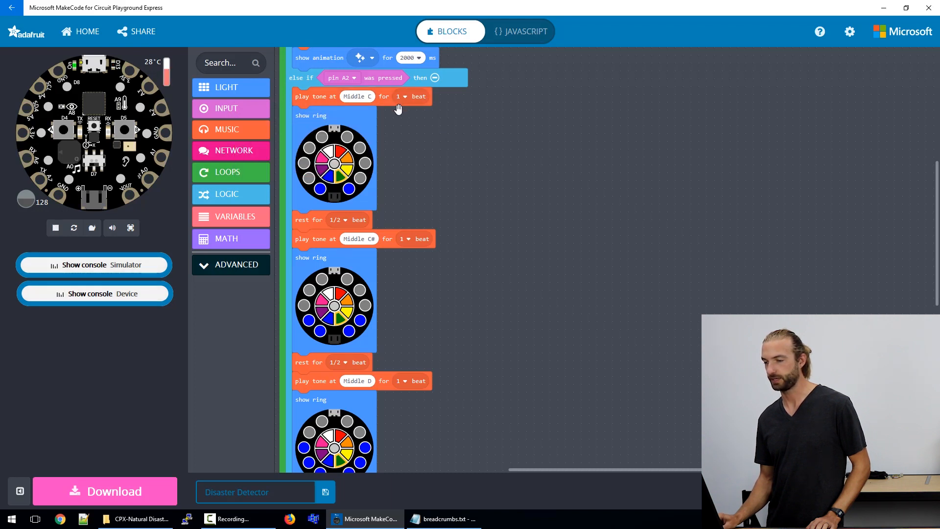
{"action": "mouse_move", "coordinate": [320, 189]}
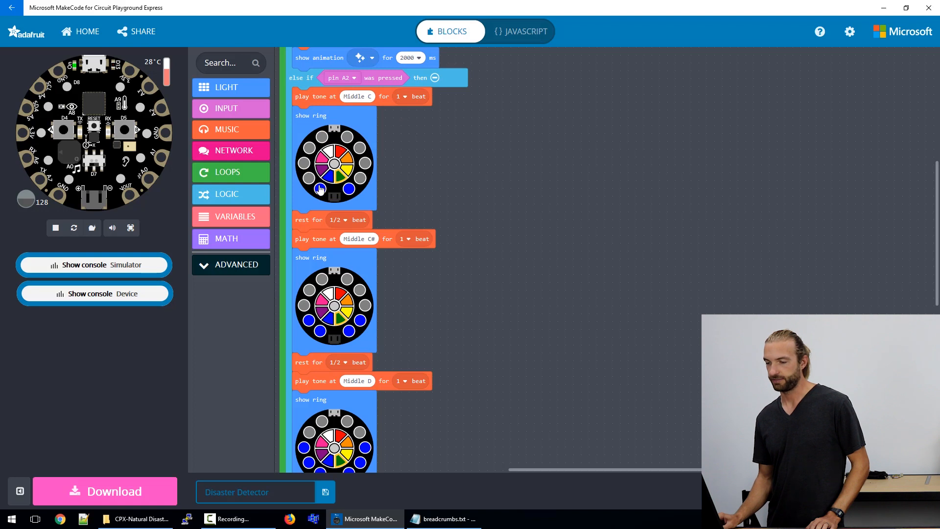
Step: Scroll down and open the device console graphing live acceleration data
{"action": "scroll", "scroll_direction": "down", "scroll_amount": 3}
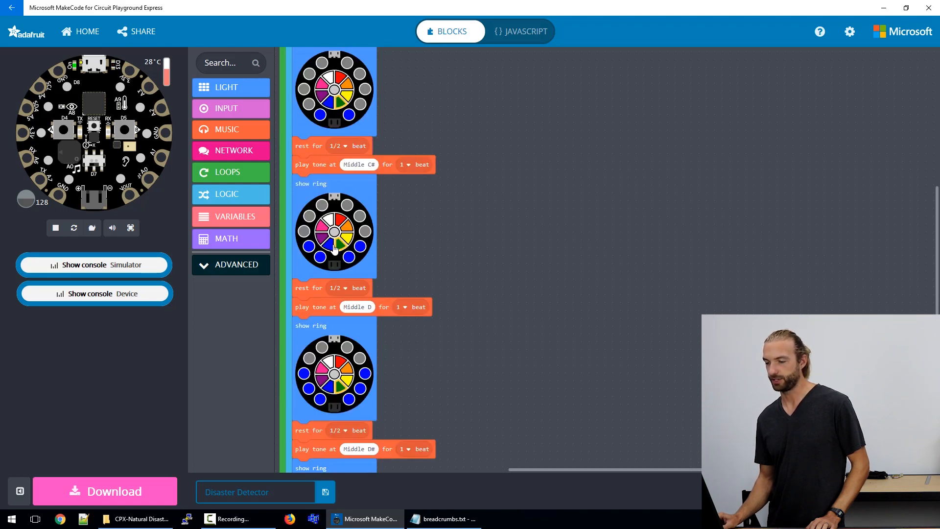
{"action": "scroll", "scroll_direction": "down", "scroll_amount": 3}
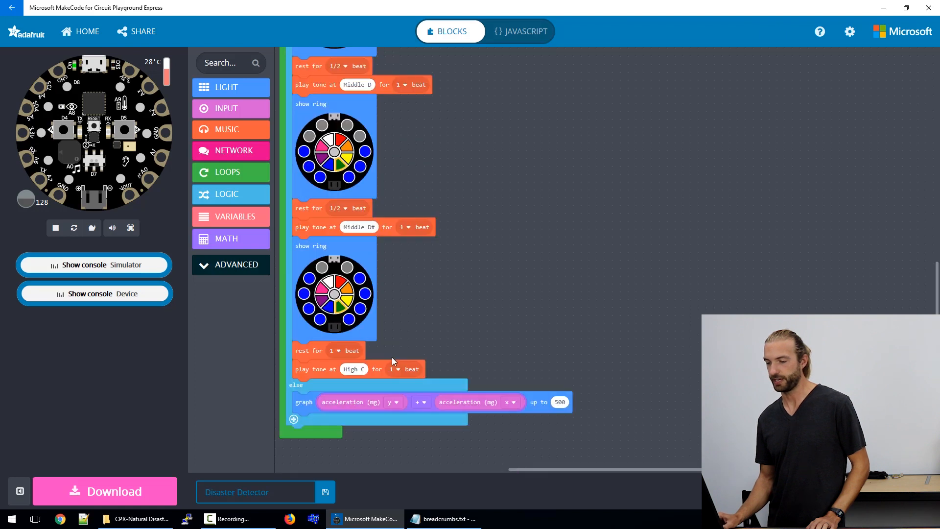
{"action": "scroll", "scroll_direction": "down", "scroll_amount": 3}
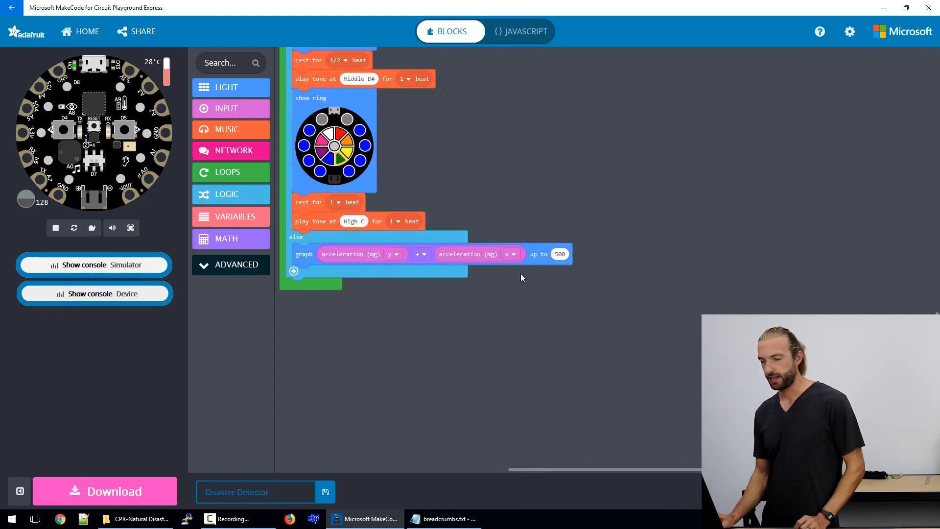
{"action": "mouse_move", "coordinate": [141, 278]}
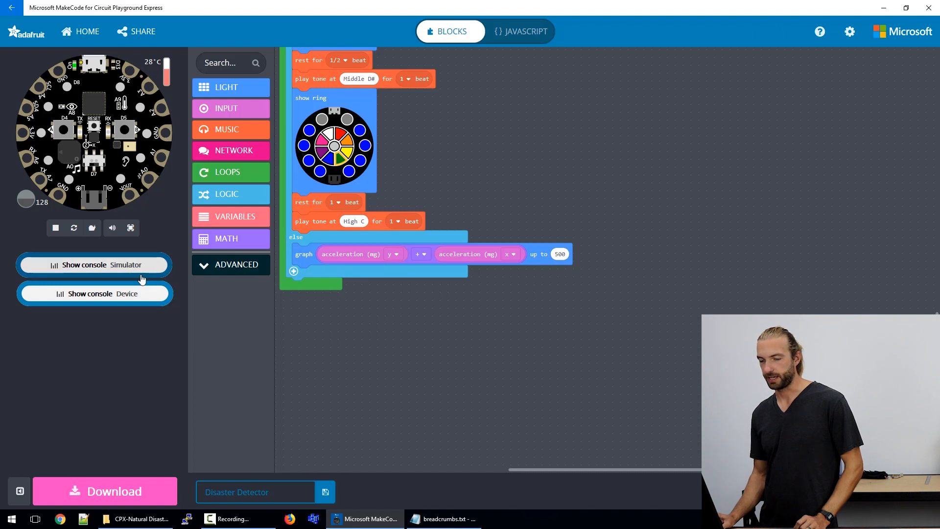
{"action": "mouse_move", "coordinate": [94, 298]}
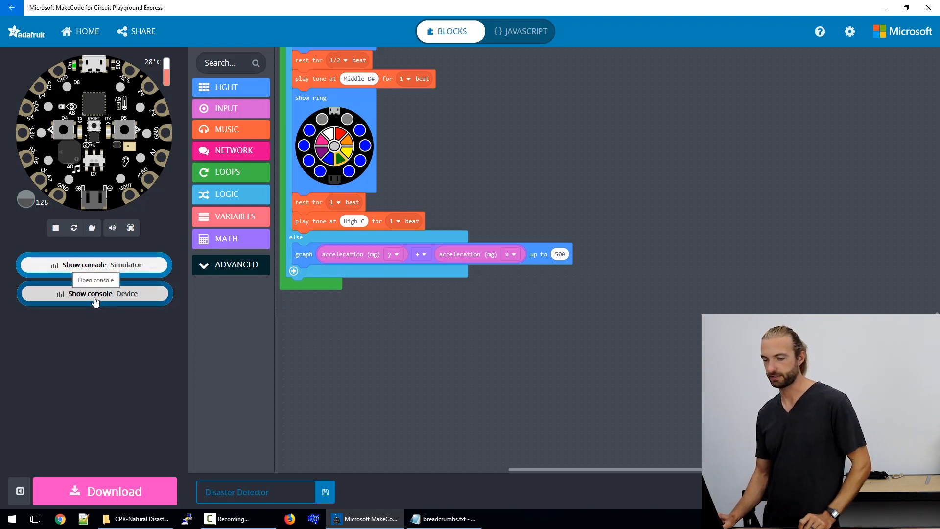
{"action": "left_click", "coordinate": [94, 294]}
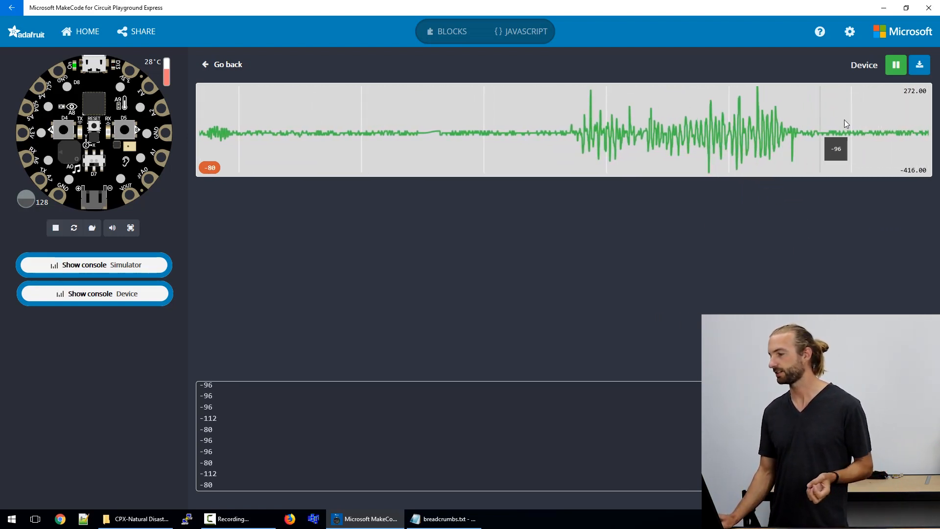
{"action": "mouse_move", "coordinate": [919, 65]}
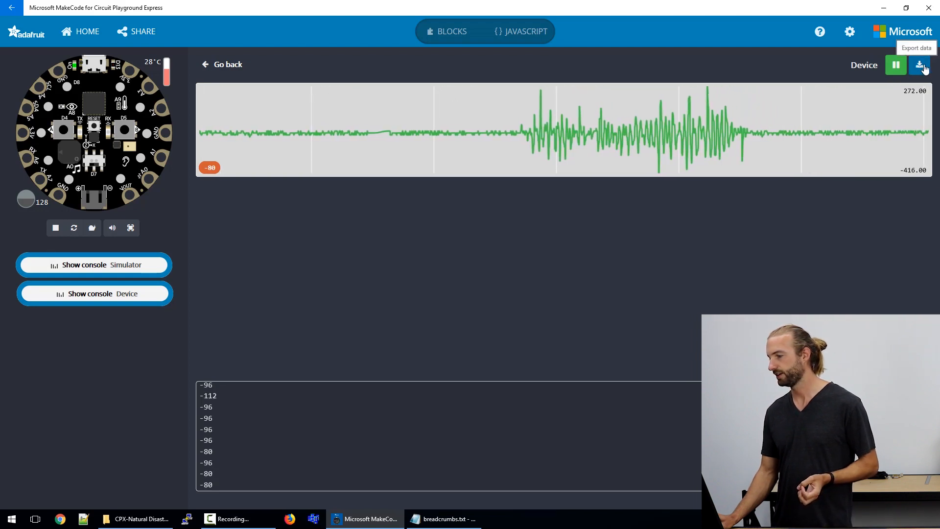